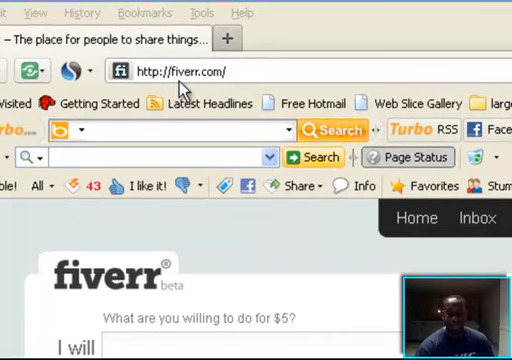
mouse_move(275, 343)
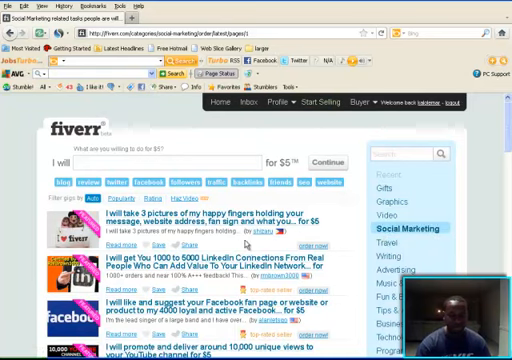
scroll("down", 3)
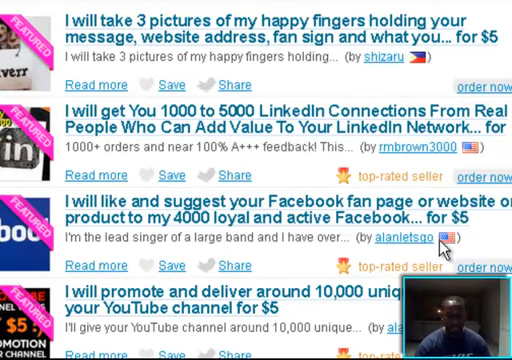
mouse_move(470, 218)
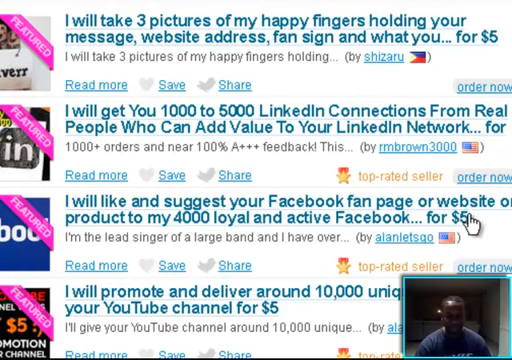
mouse_move(280, 261)
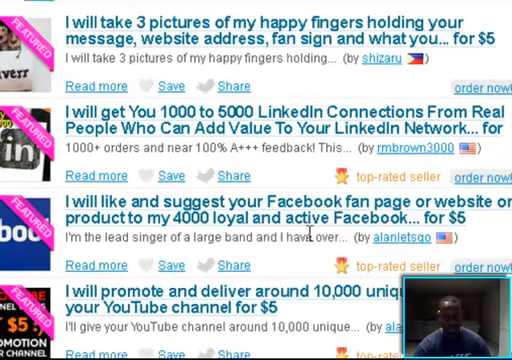
scroll("up", 3)
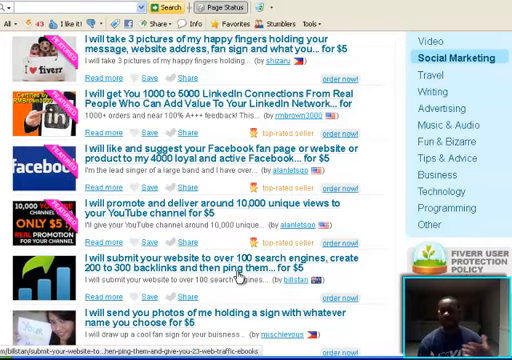
scroll("down", 3)
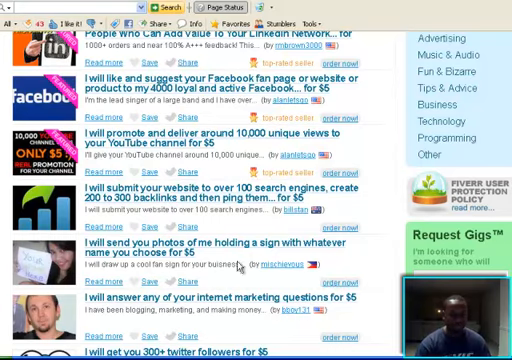
scroll("down", 3)
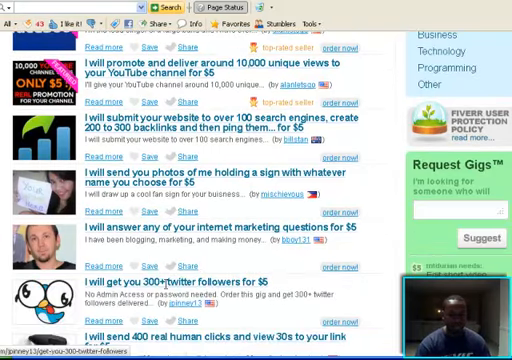
scroll("down", 3)
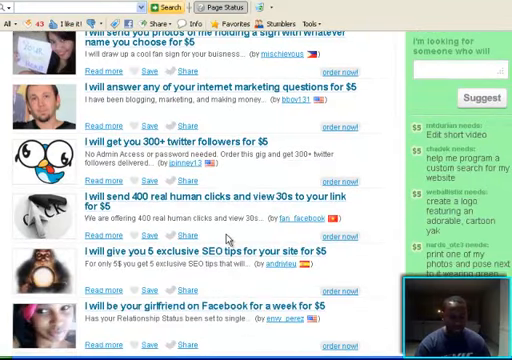
scroll("down", 3)
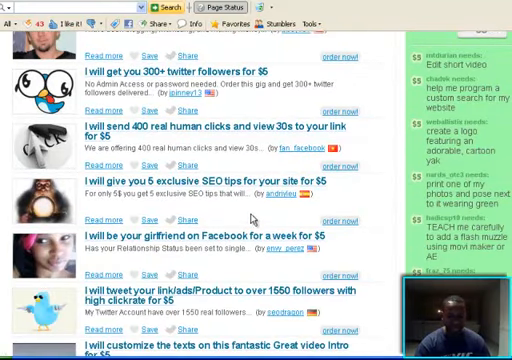
scroll("down", 3)
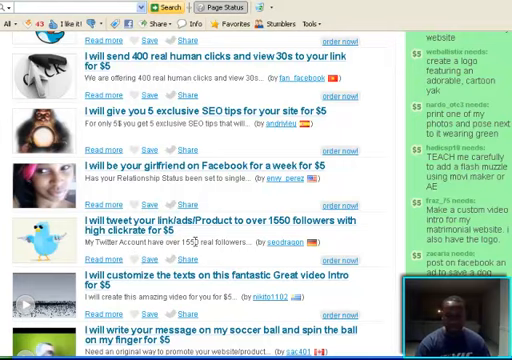
scroll("down", 3)
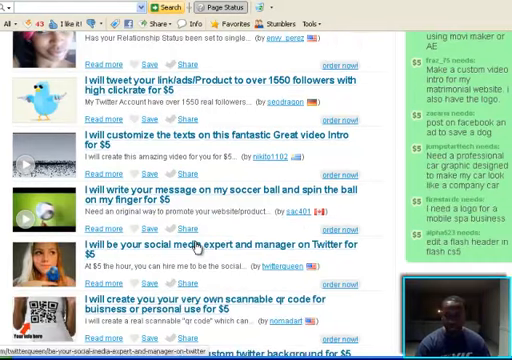
scroll("down", 3)
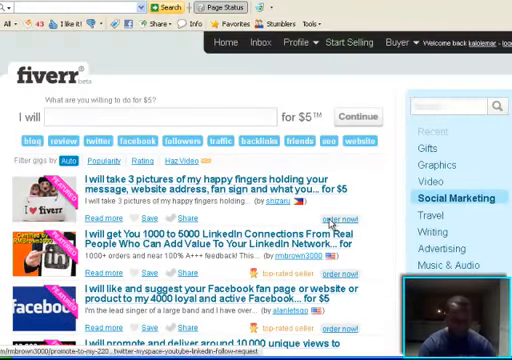
Search Fiverr for 'twitter' gigs, bringing up 4704 matching results.
left_click(455, 105)
type("t")
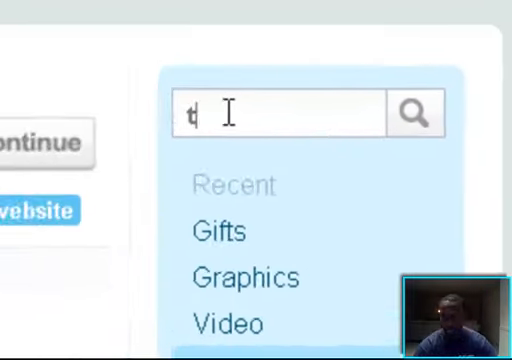
type("witter")
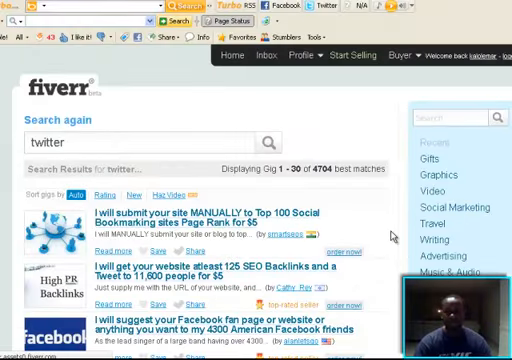
scroll("down", 3)
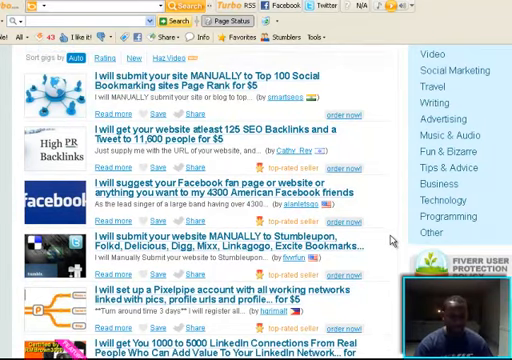
scroll("down", 3)
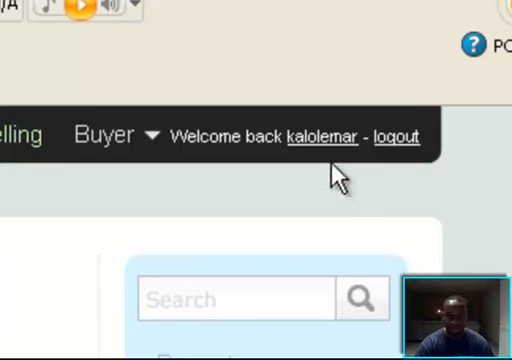
mouse_move(338, 175)
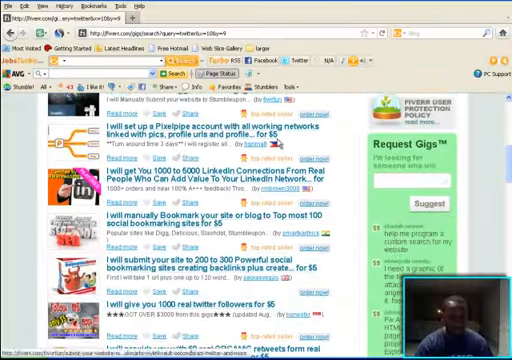
scroll("down", 3)
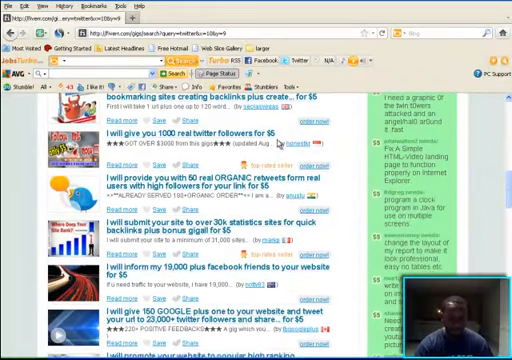
scroll("down", 3)
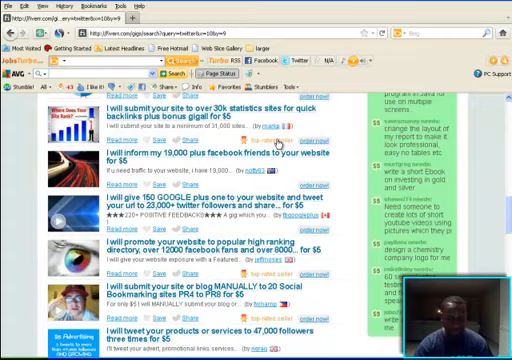
scroll("down", 3)
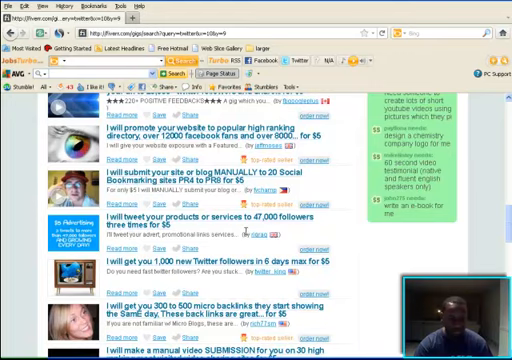
scroll("down", 3)
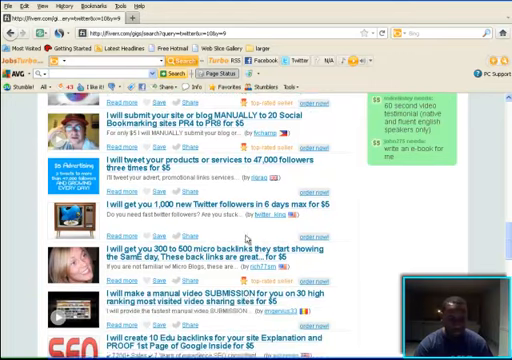
scroll("down", 3)
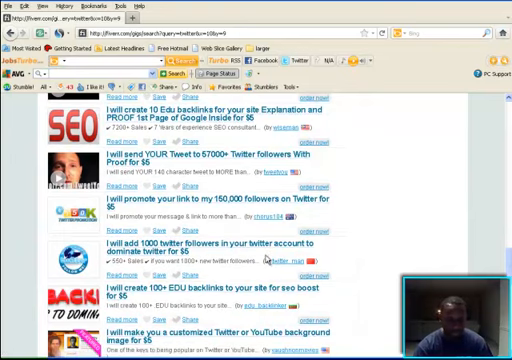
scroll("down", 3)
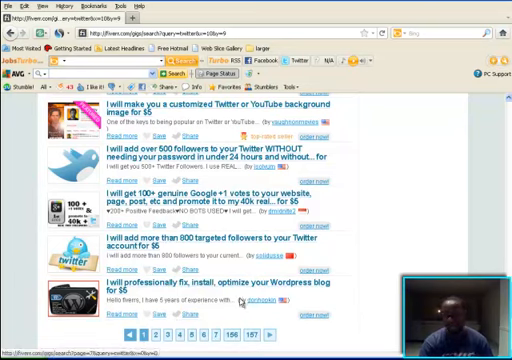
scroll("down", 3)
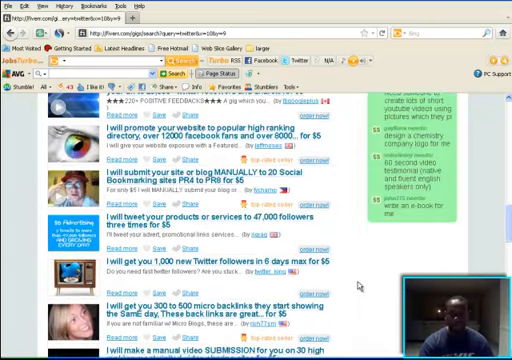
scroll("down", 3)
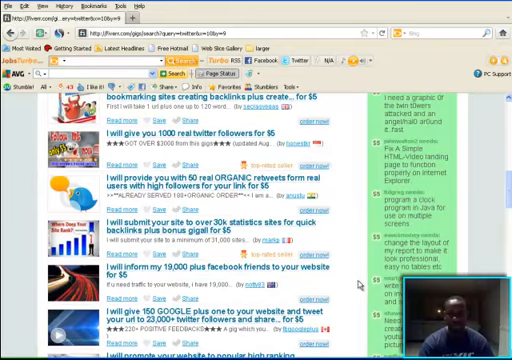